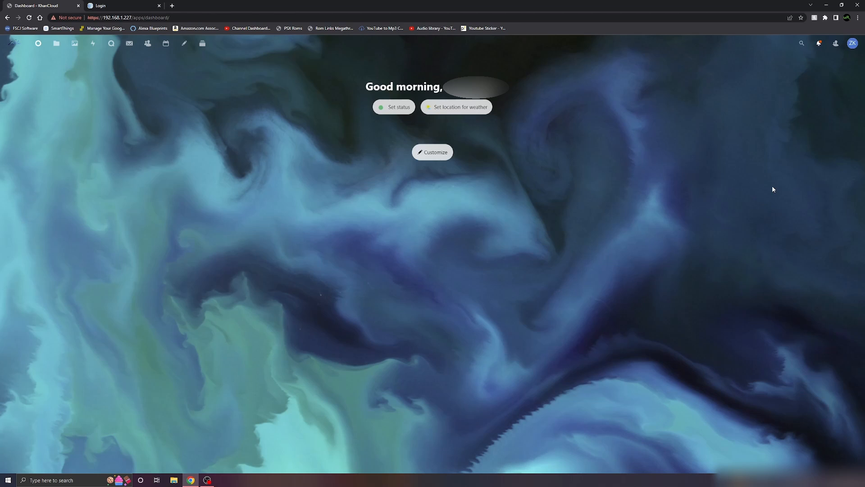
{"action": "mouse_move", "coordinate": [400, 164]}
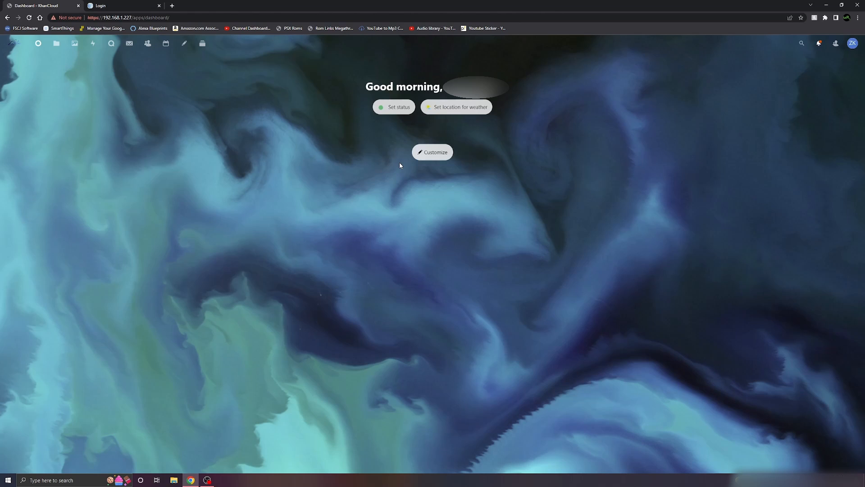
{"action": "mouse_move", "coordinate": [401, 166]}
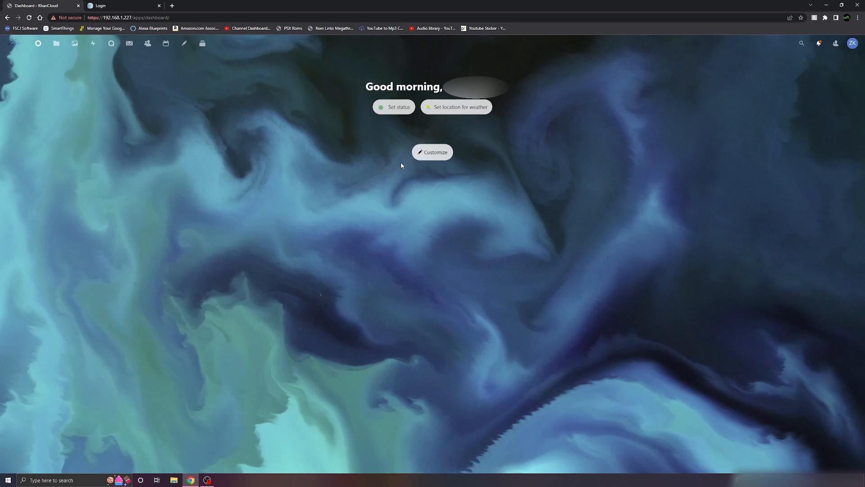
{"action": "mouse_move", "coordinate": [581, 59]}
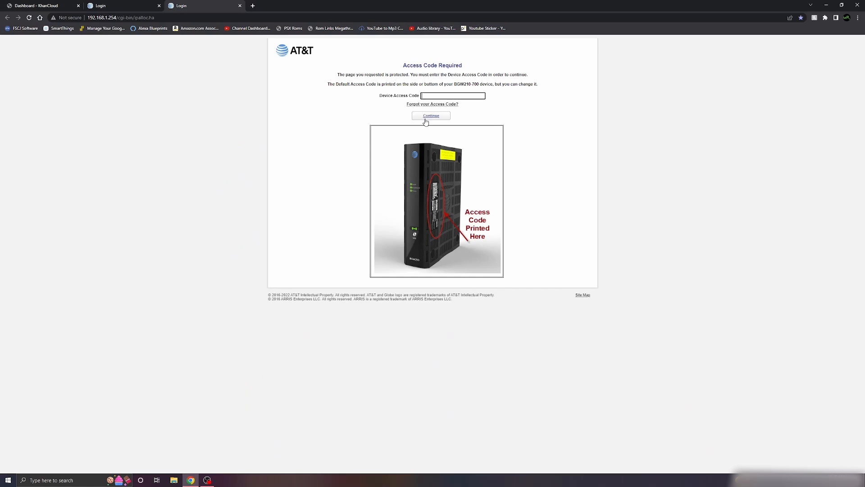
Step: Pass the Device Access Code prompt and check IP Allocation for the server's 192.168.1.227 address
{"action": "left_click", "coordinate": [430, 115]}
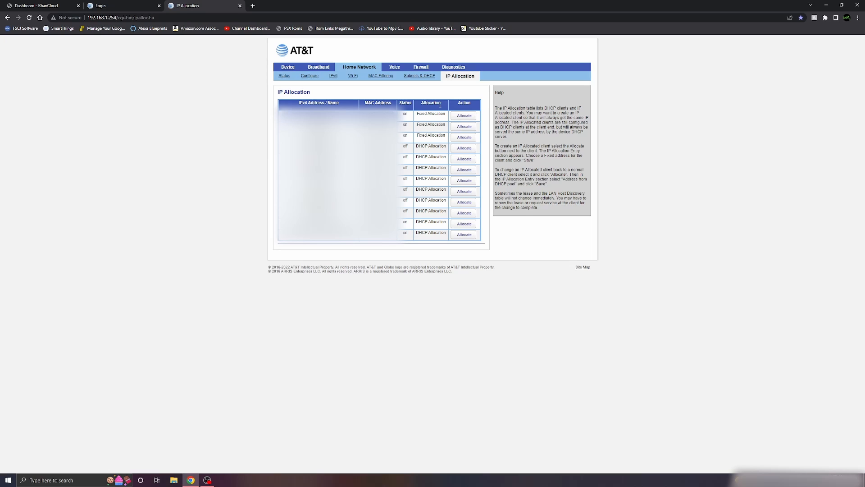
{"action": "mouse_move", "coordinate": [528, 139]}
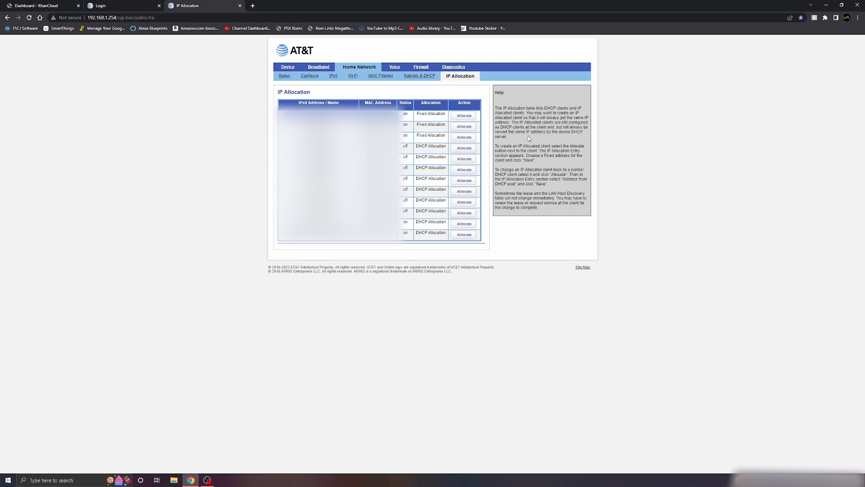
{"action": "left_click", "coordinate": [287, 67]}
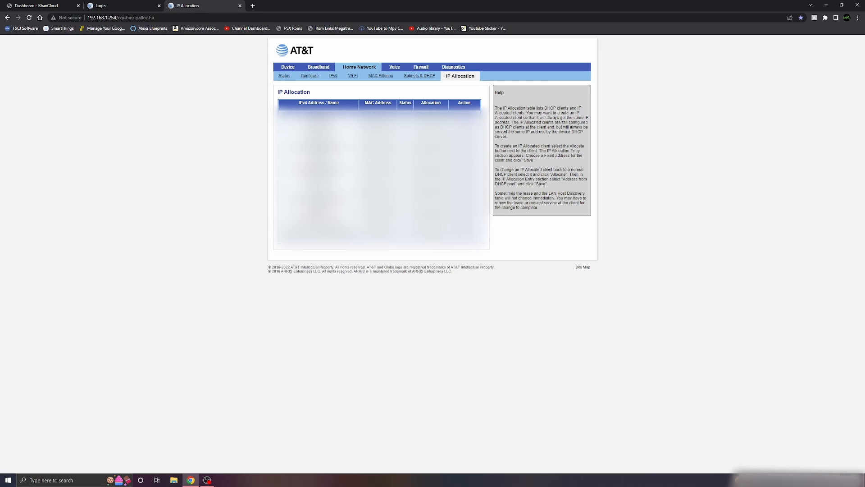
{"action": "left_click", "coordinate": [41, 6]}
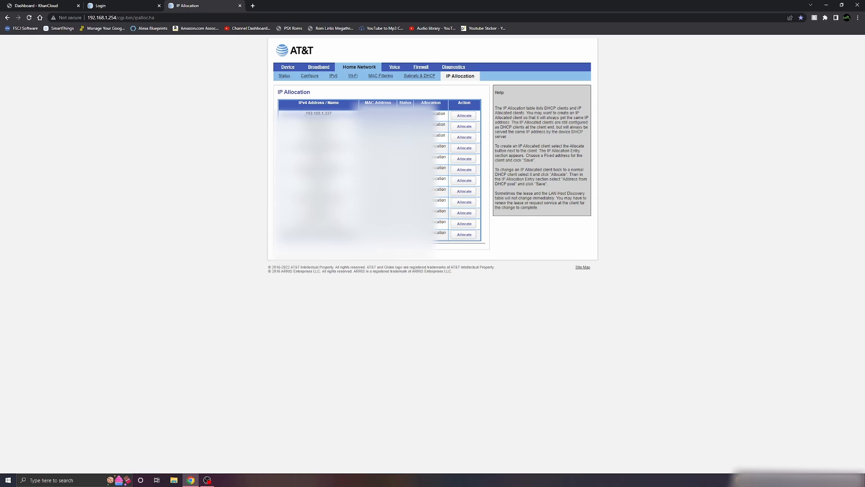
{"action": "double_click", "coordinate": [317, 113]}
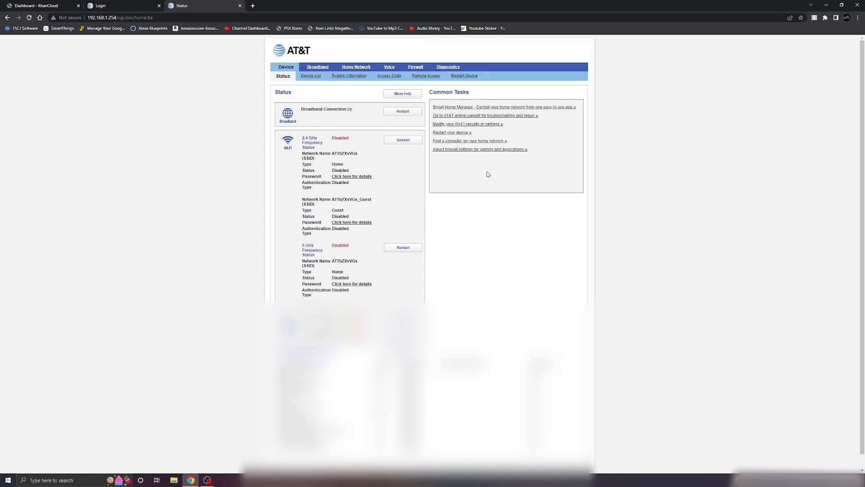
{"action": "left_click", "coordinate": [414, 66]}
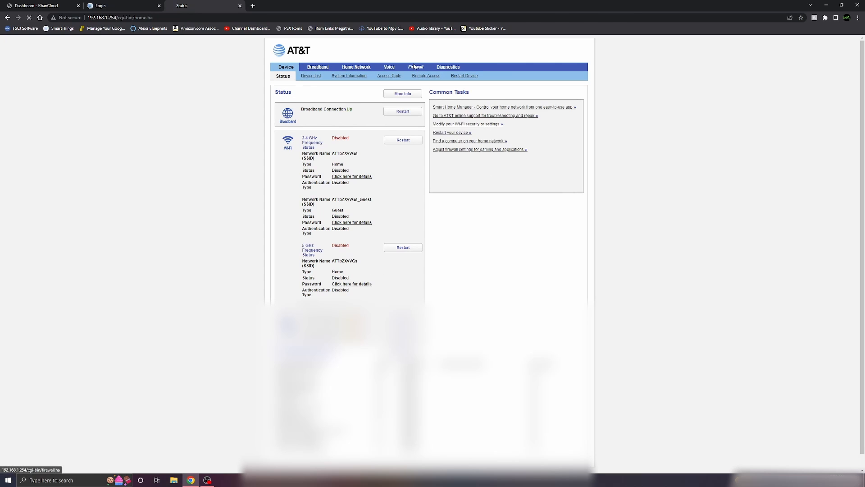
{"action": "left_click", "coordinate": [414, 66]}
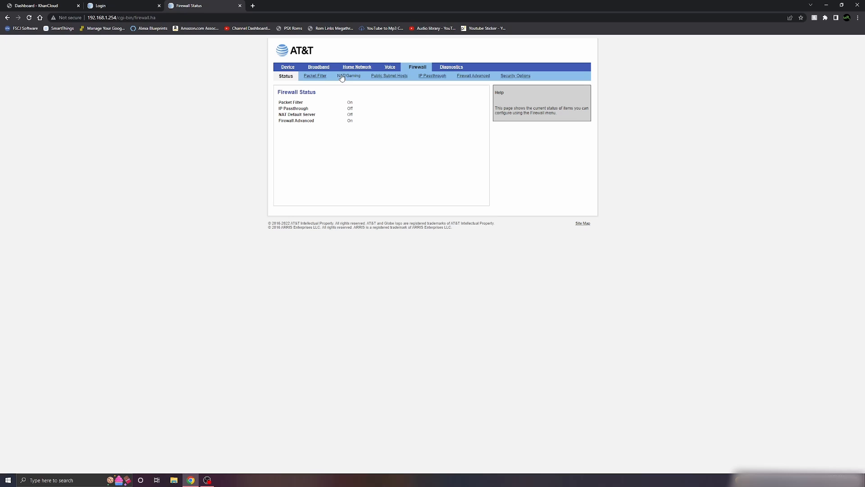
{"action": "left_click", "coordinate": [348, 76]}
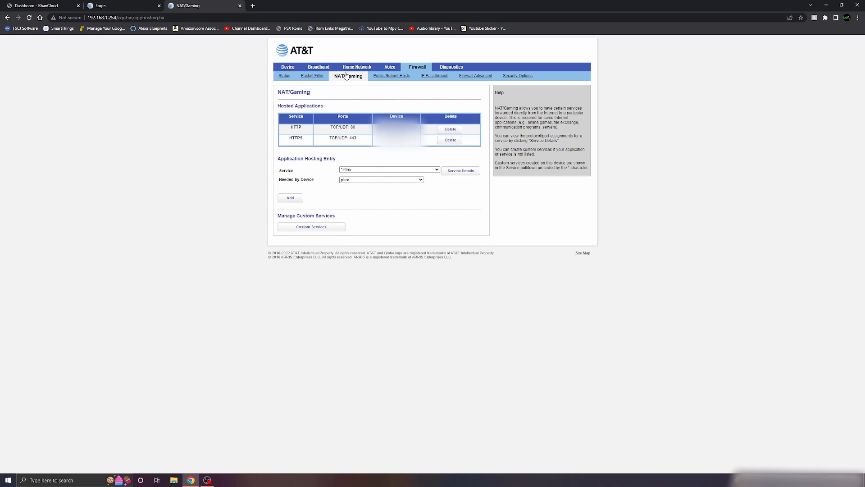
{"action": "left_click", "coordinate": [389, 170]}
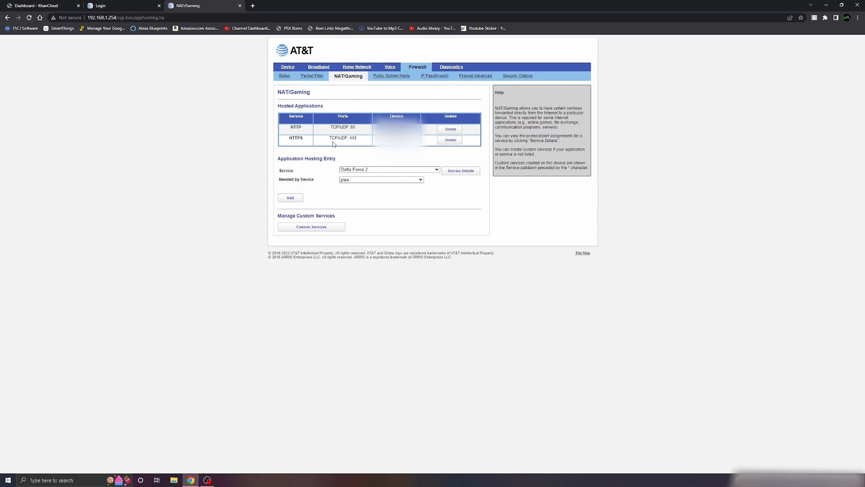
{"action": "mouse_move", "coordinate": [326, 136]}
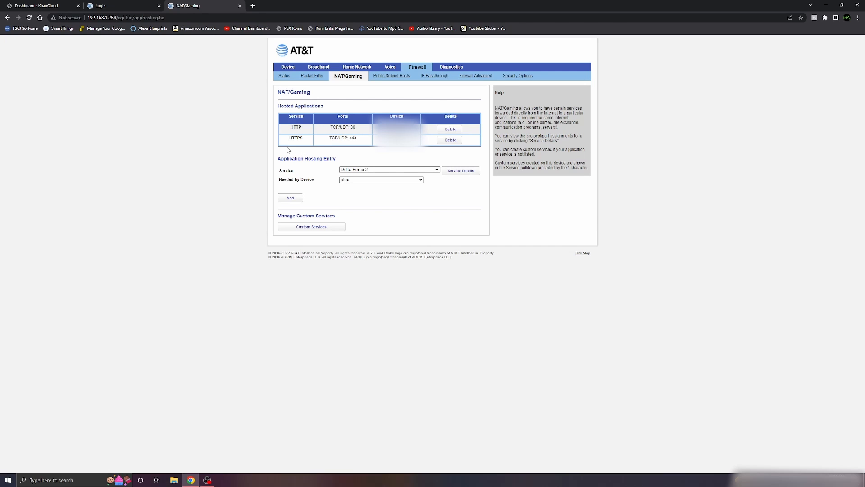
{"action": "mouse_move", "coordinate": [336, 145]}
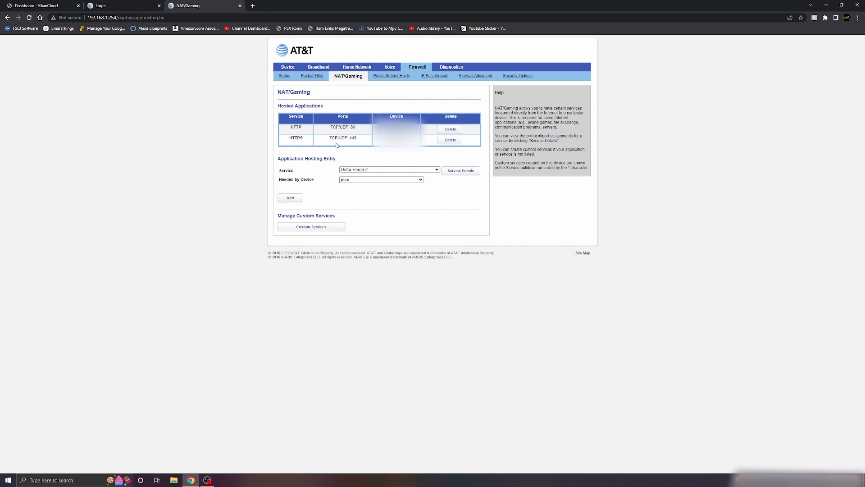
{"action": "mouse_move", "coordinate": [353, 143]}
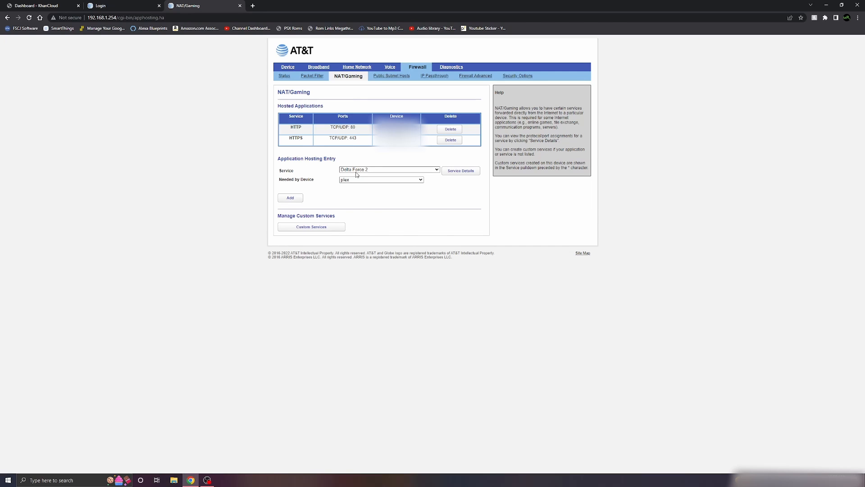
{"action": "left_click", "coordinate": [389, 170]}
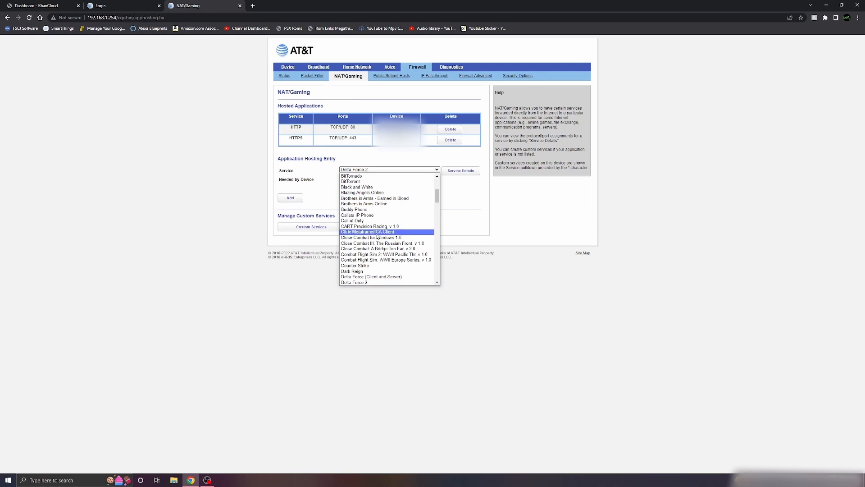
{"action": "left_click", "coordinate": [358, 215]}
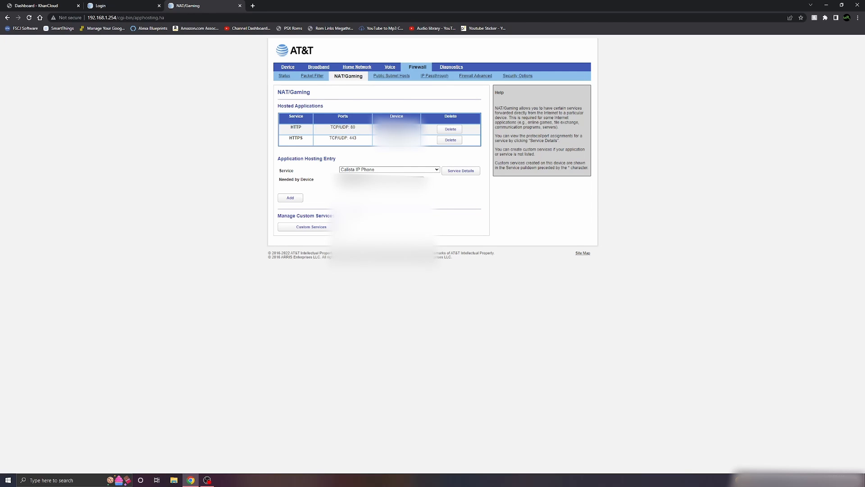
{"action": "mouse_move", "coordinate": [366, 88]}
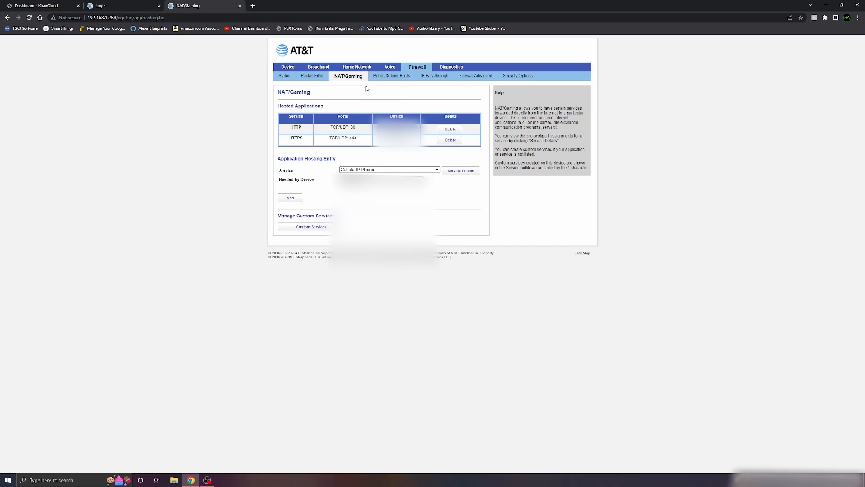
{"action": "mouse_move", "coordinate": [474, 75]}
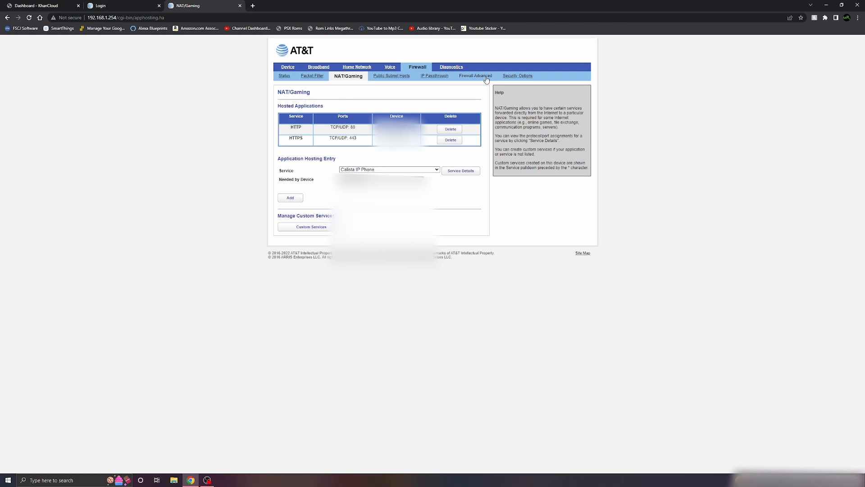
{"action": "left_click", "coordinate": [287, 67]}
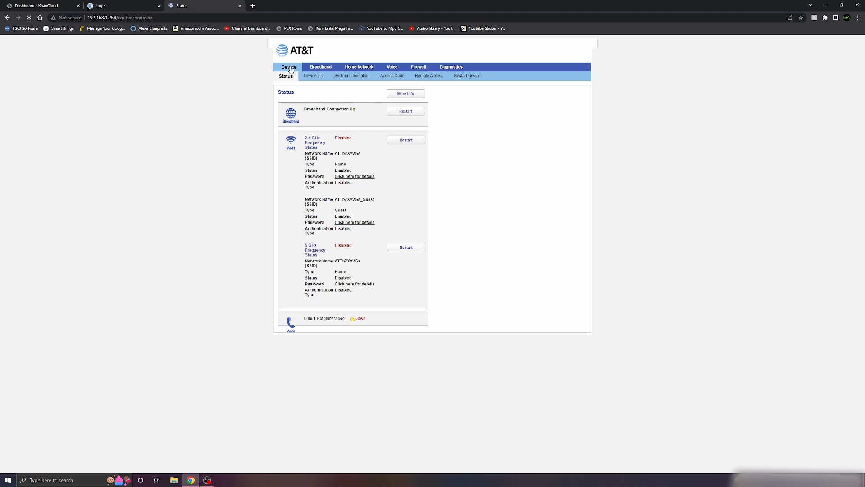
{"action": "mouse_move", "coordinate": [456, 107]}
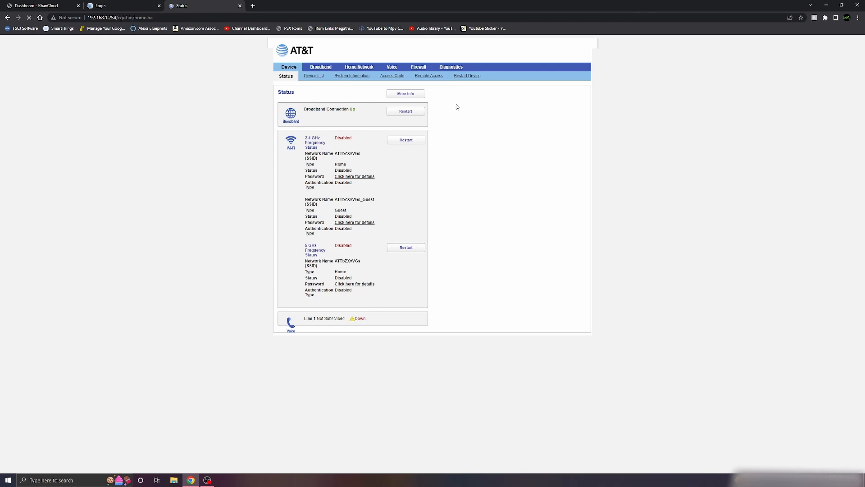
{"action": "type", "text": "my public ip"}
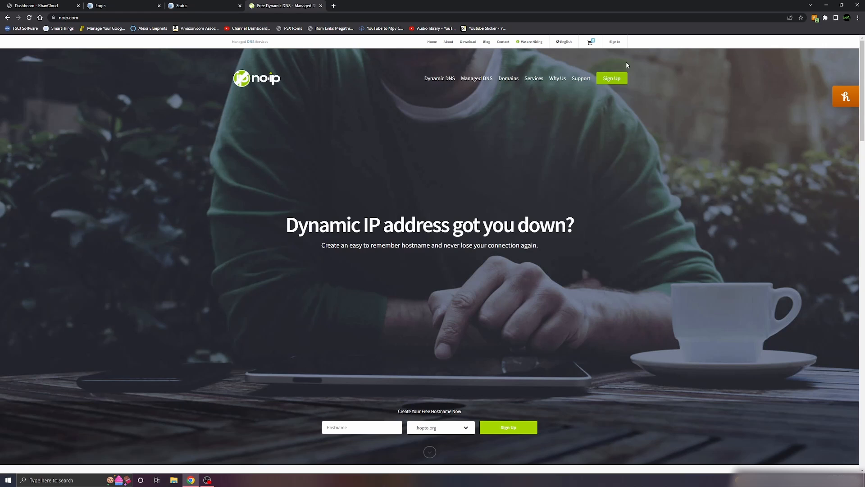
{"action": "mouse_move", "coordinate": [611, 77]}
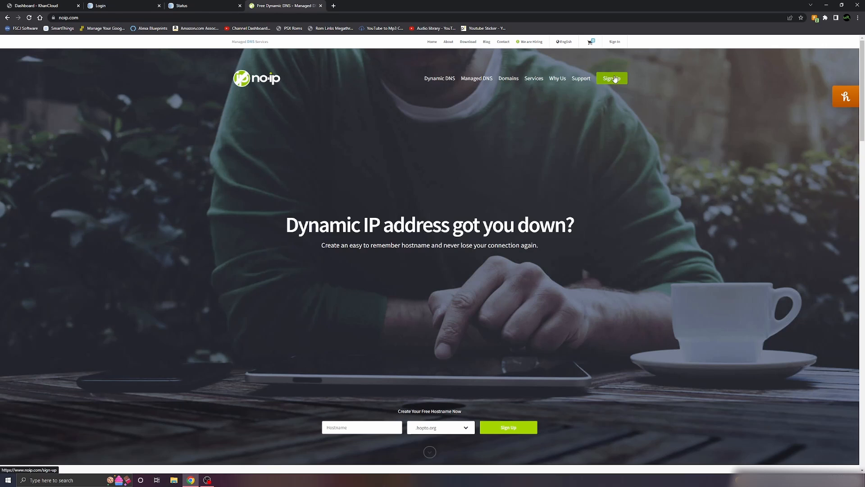
Step: Sign in to the existing No-IP account and expand the Dynamic DNS options
{"action": "left_click", "coordinate": [611, 78]}
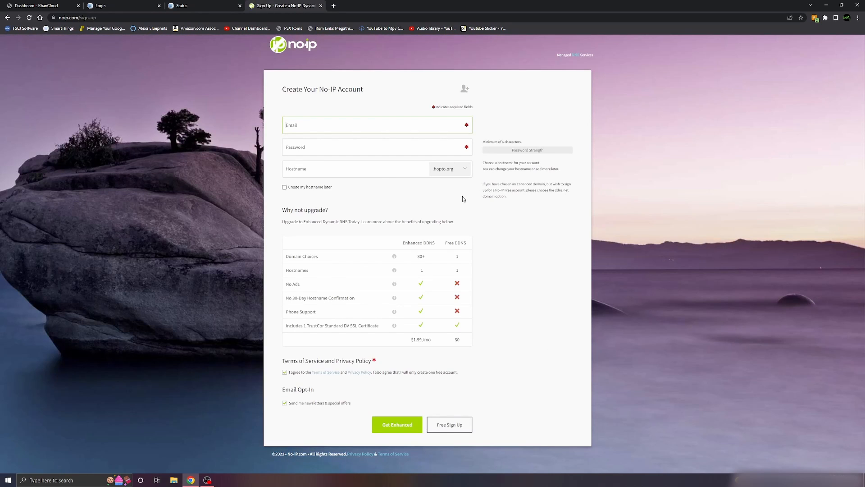
{"action": "mouse_move", "coordinate": [418, 446]}
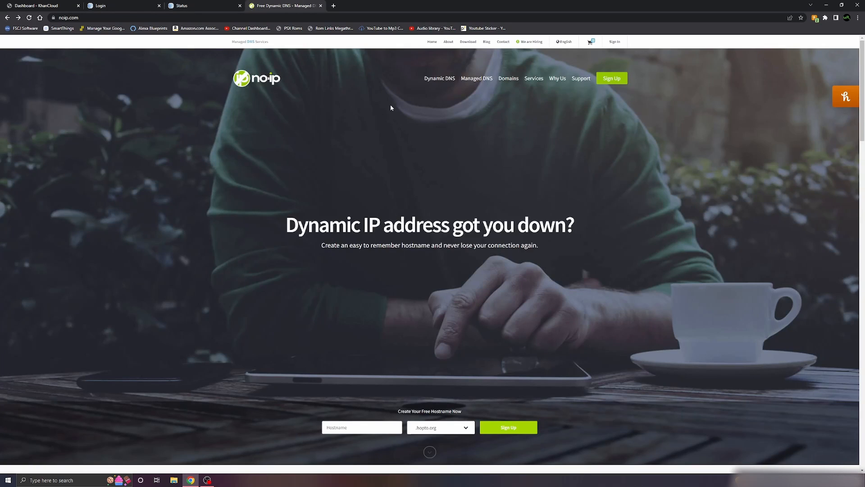
{"action": "mouse_move", "coordinate": [615, 41]}
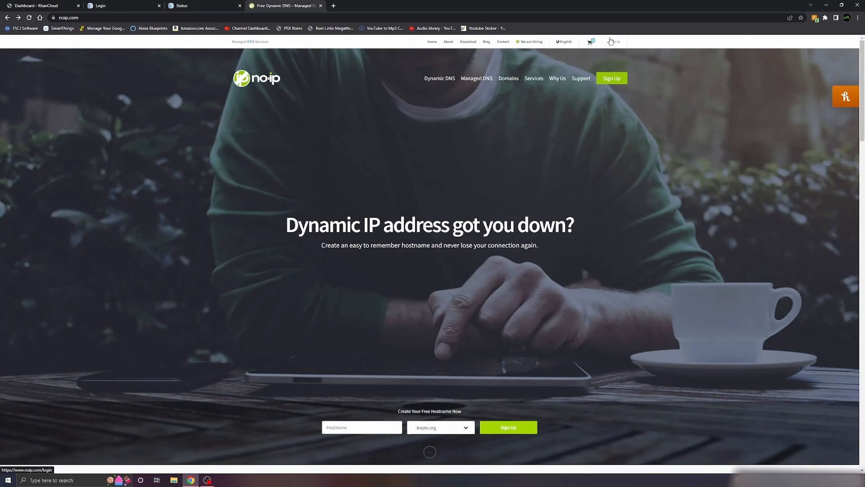
{"action": "left_click", "coordinate": [614, 41]}
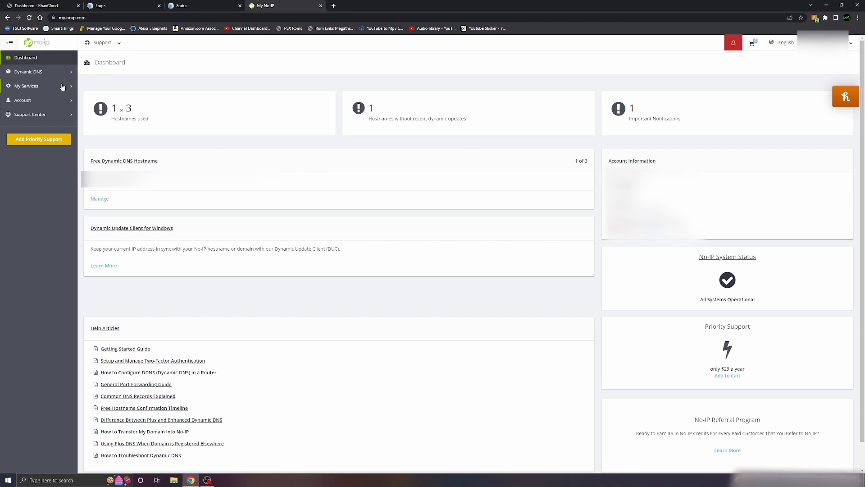
{"action": "left_click", "coordinate": [27, 71]}
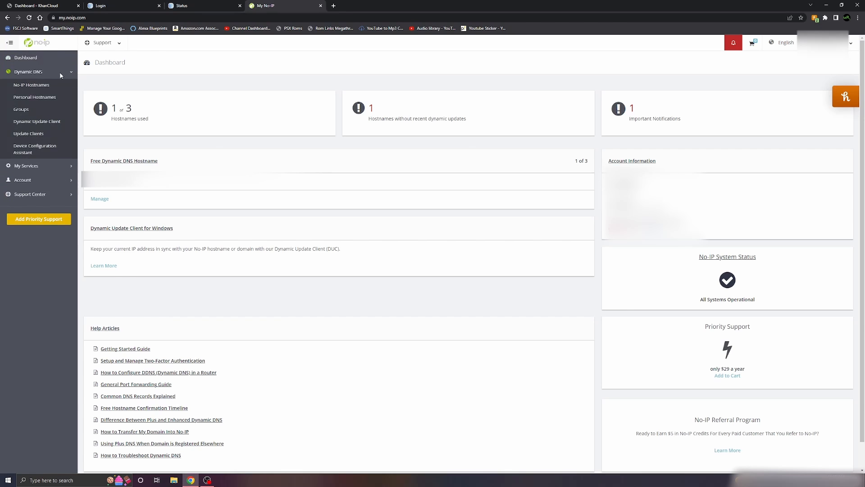
Step: From the No-IP Hostnames list, start creating a new hostname
{"action": "left_click", "coordinate": [32, 84]}
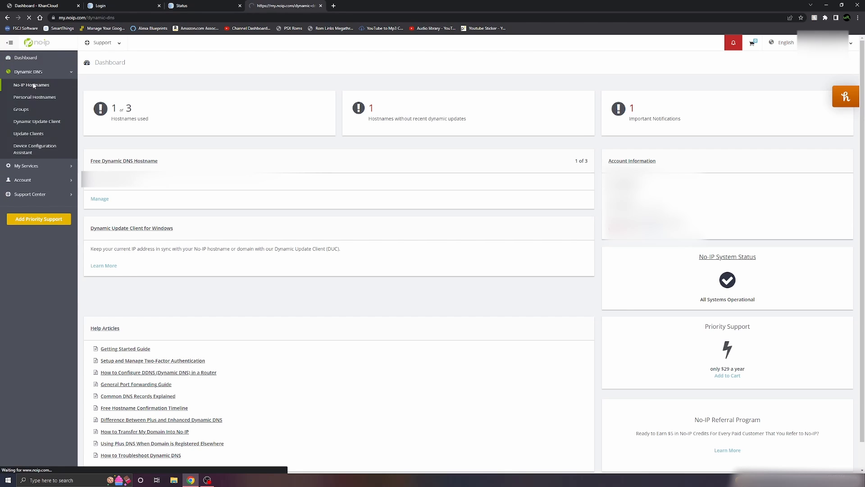
{"action": "left_click", "coordinate": [31, 85]}
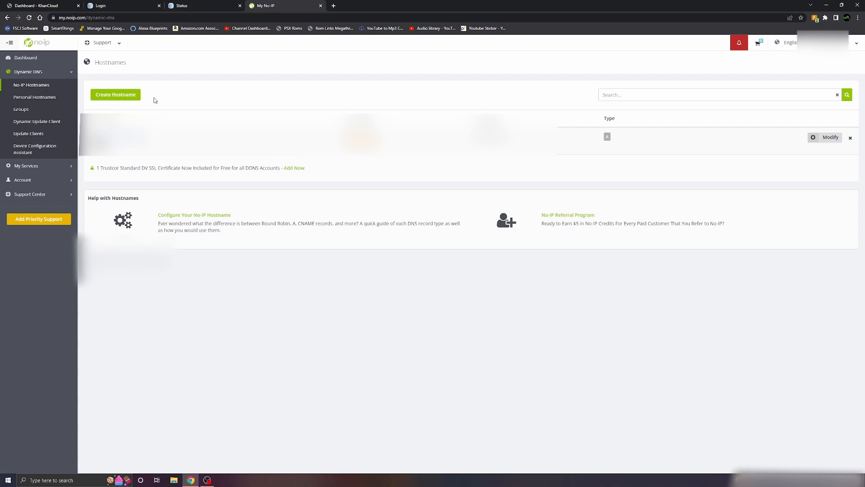
{"action": "left_click", "coordinate": [115, 95]}
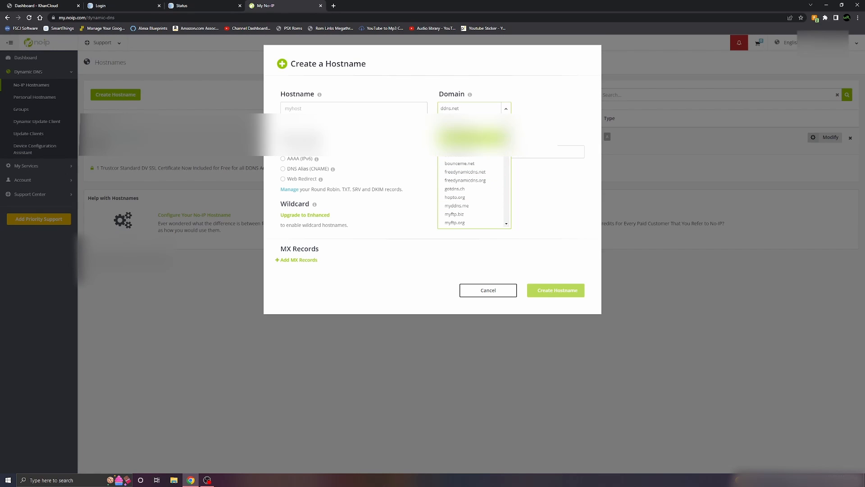
Step: Name the hostname nextcloudgen on ddns.net, set its IPv4 address, and finish the dialog
{"action": "left_click", "coordinate": [471, 107]}
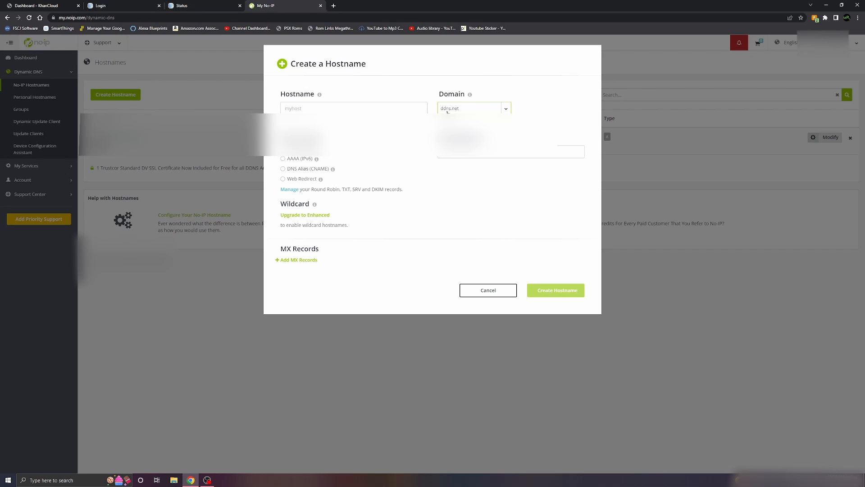
{"action": "left_click", "coordinate": [353, 107]}
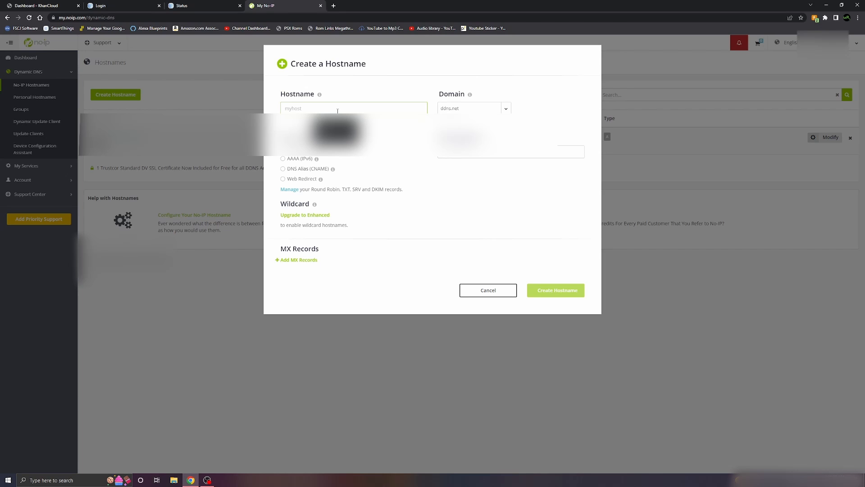
{"action": "type", "text": "nextc"}
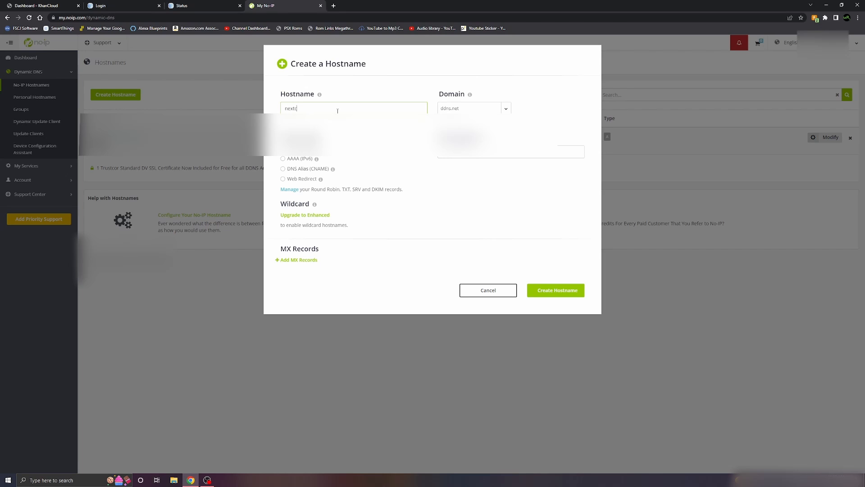
{"action": "type", "text": "loudgen"}
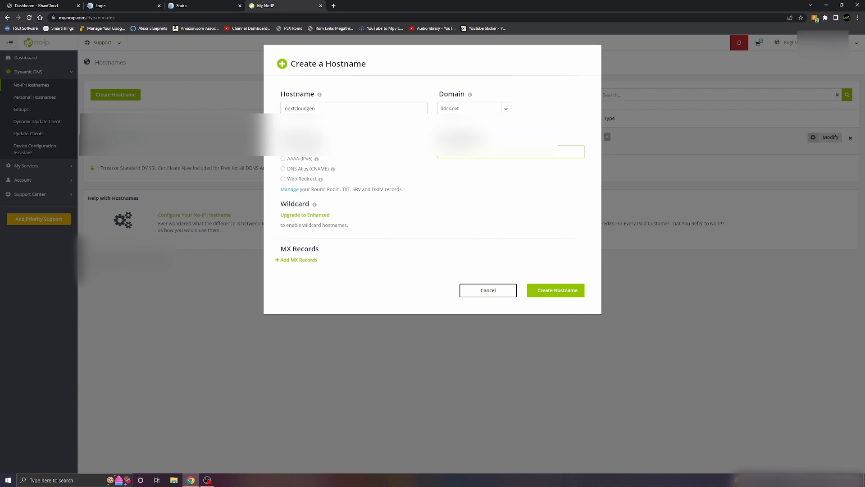
{"action": "left_click", "coordinate": [413, 5]}
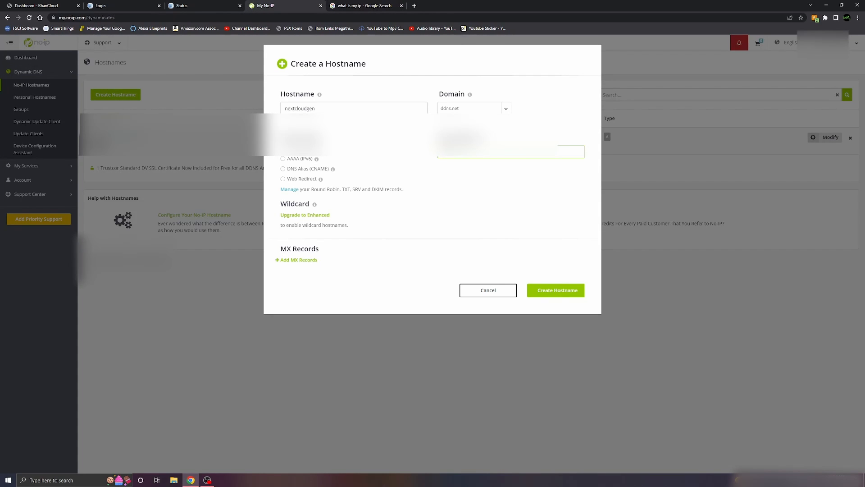
{"action": "mouse_move", "coordinate": [510, 178]}
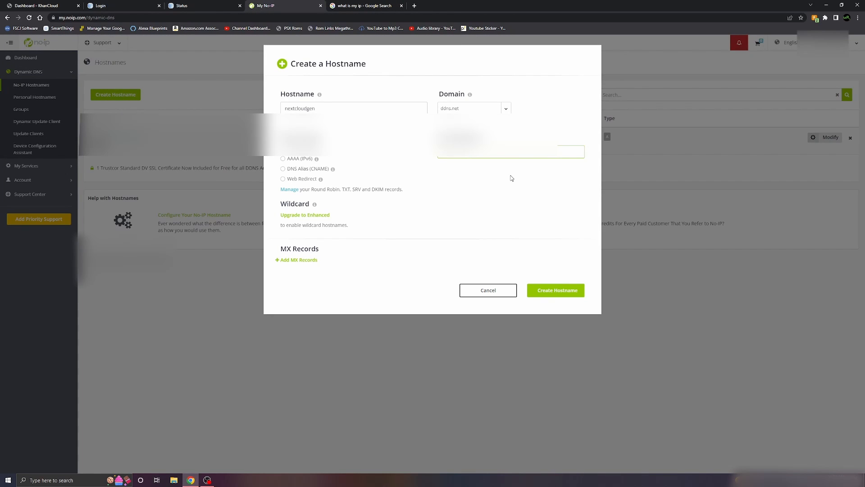
{"action": "mouse_move", "coordinate": [555, 290]}
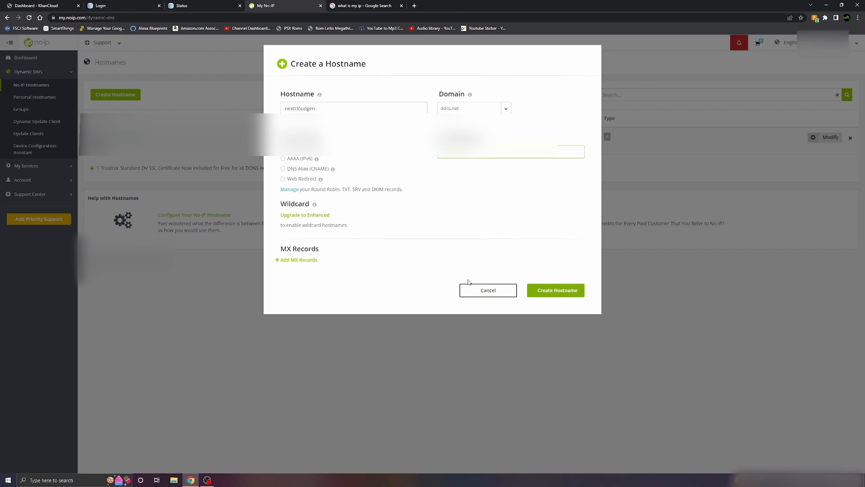
{"action": "left_click", "coordinate": [488, 289]}
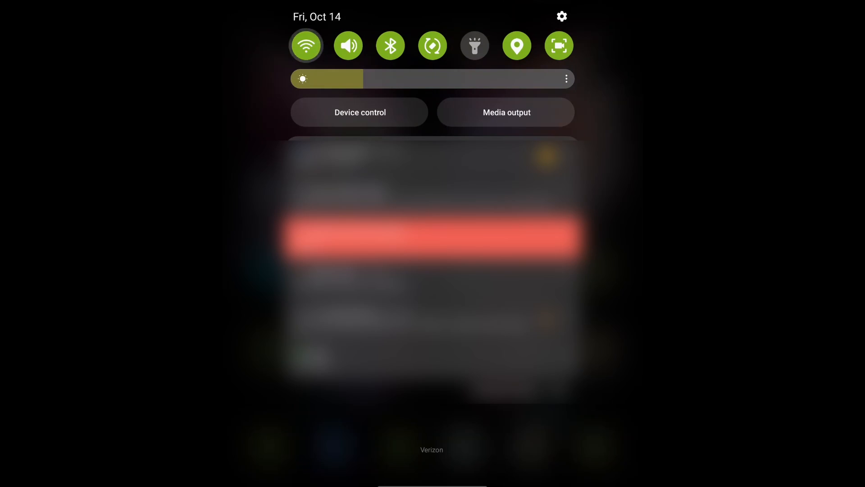
Step: Browse to the ddns.net hostname in Samsung Internet and expand the certificate warning's Advanced details
{"action": "left_click", "coordinate": [305, 45]}
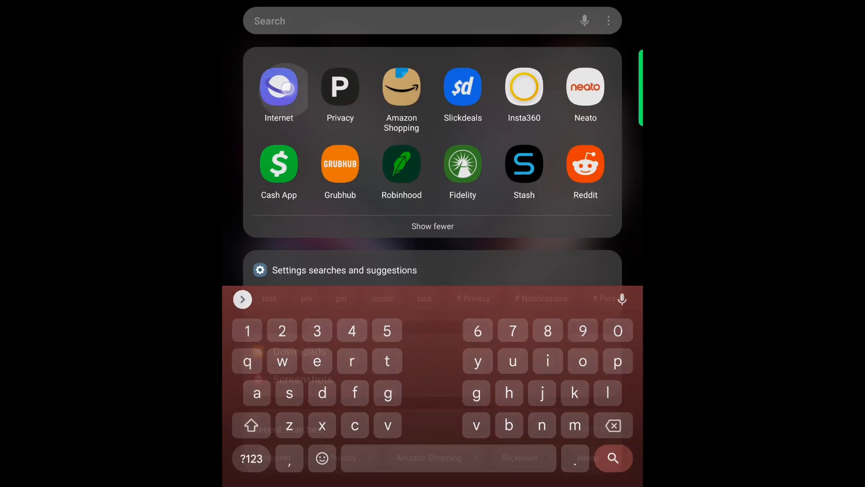
{"action": "left_click", "coordinate": [278, 87]}
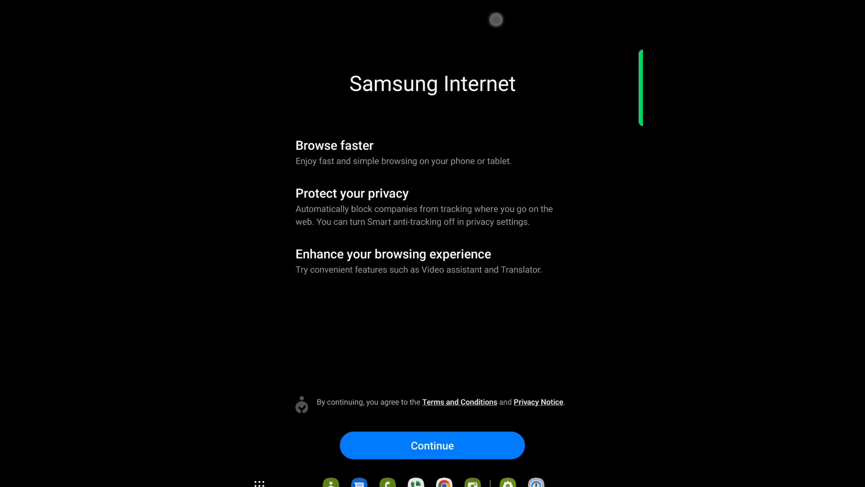
{"action": "left_click", "coordinate": [431, 444]}
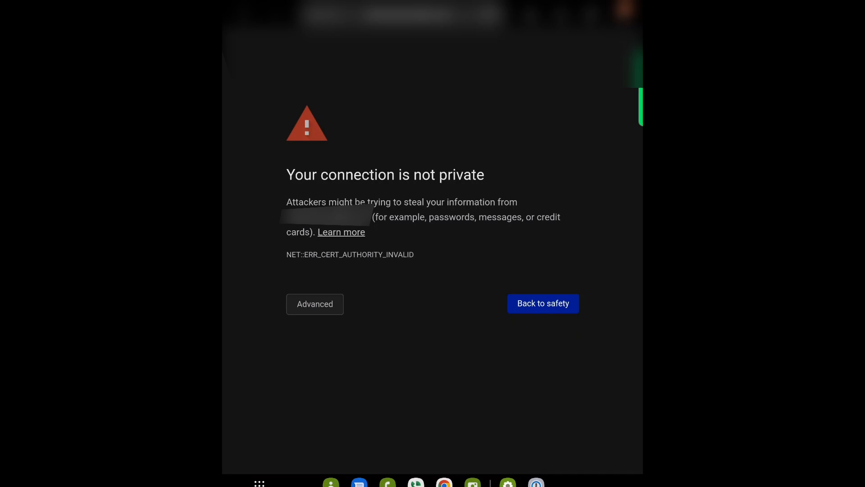
{"action": "left_click", "coordinate": [314, 304]}
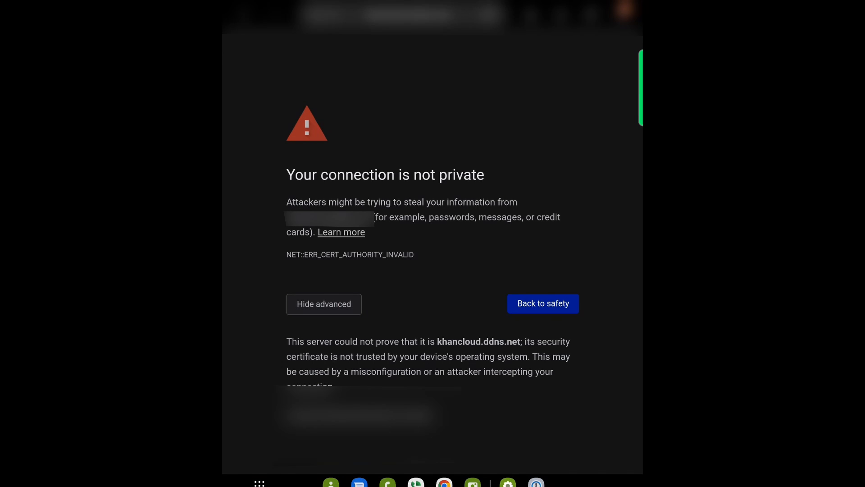